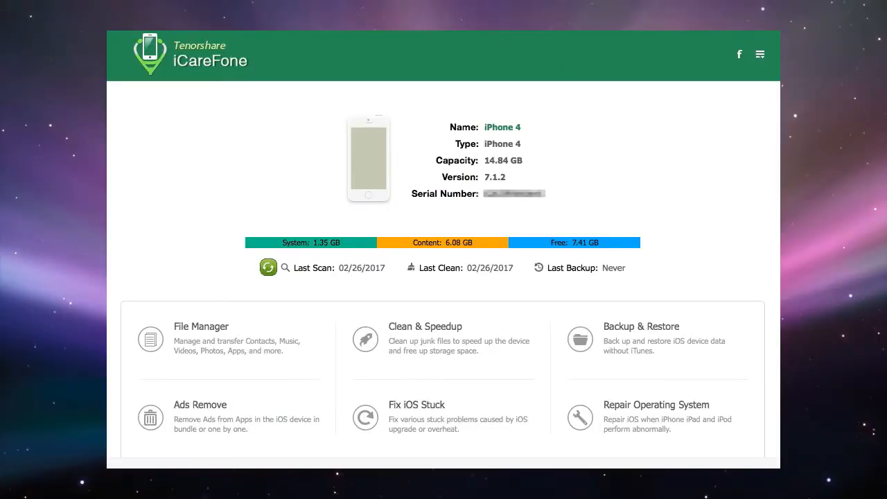
mouse_move(754, 225)
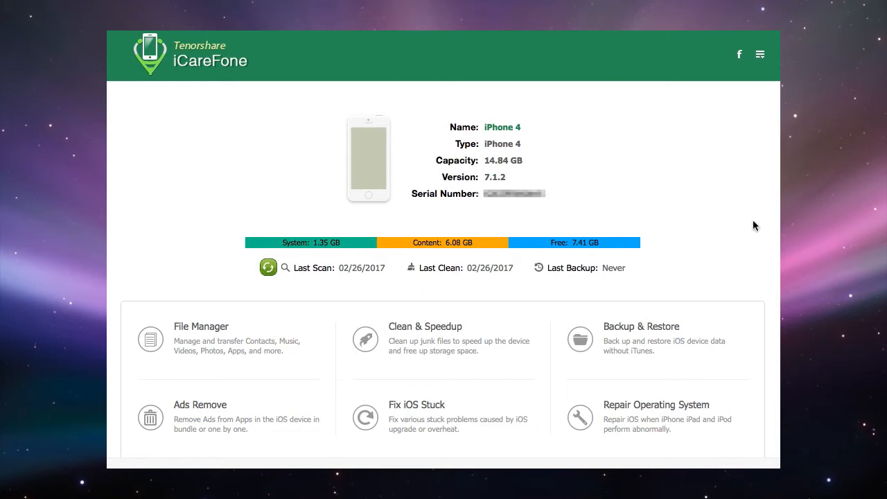
mouse_move(710, 246)
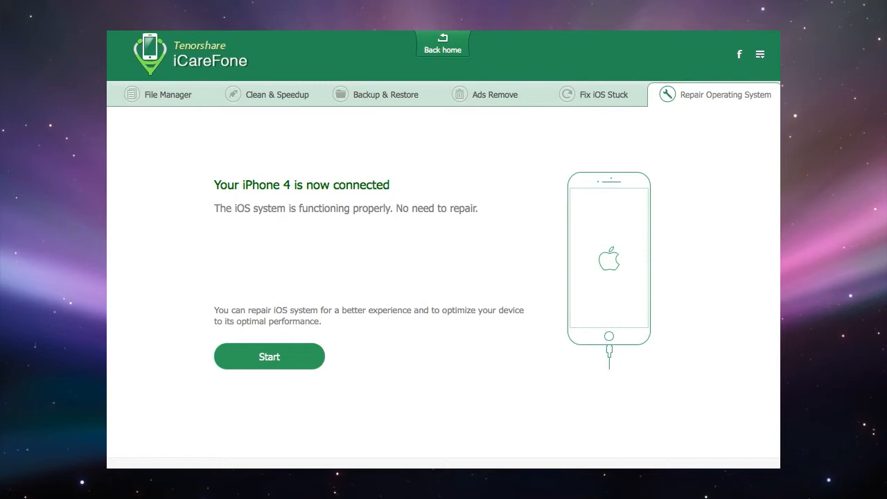
mouse_move(510, 352)
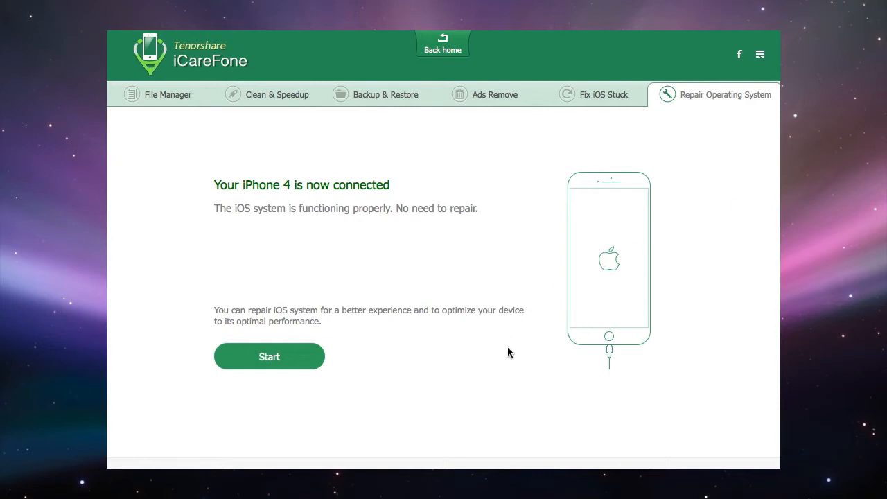
mouse_move(515, 358)
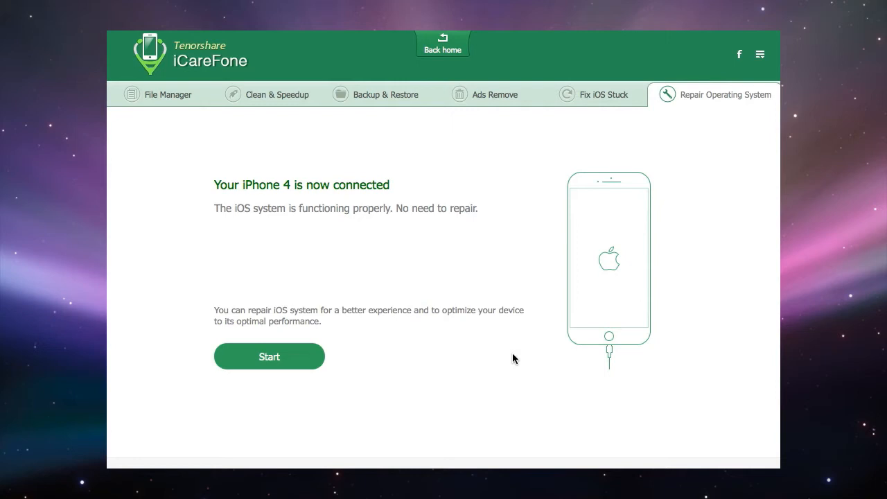
mouse_move(501, 366)
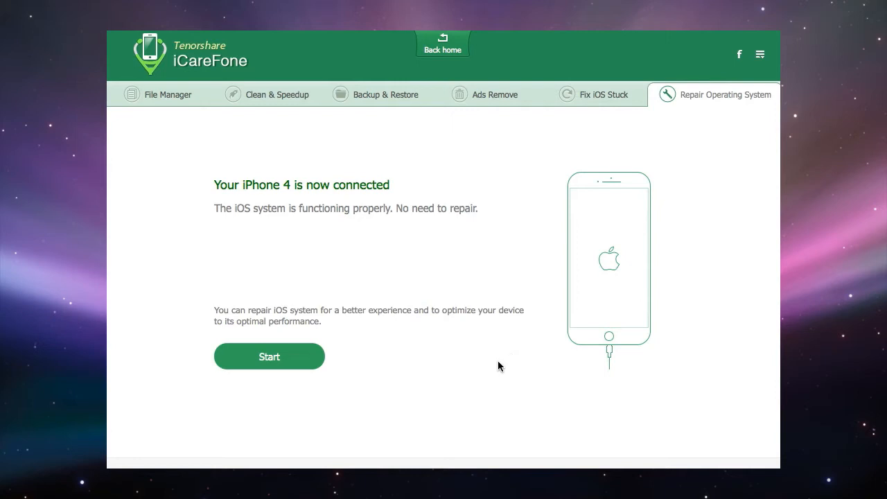
mouse_move(485, 366)
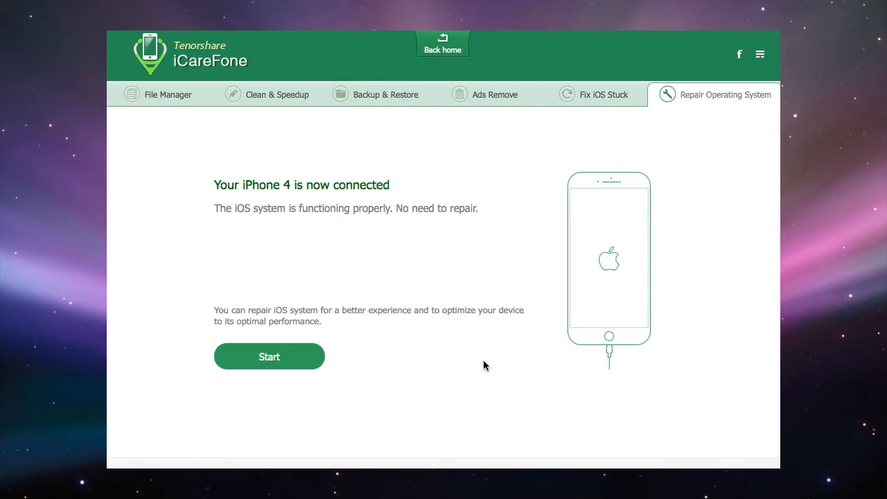
mouse_move(489, 366)
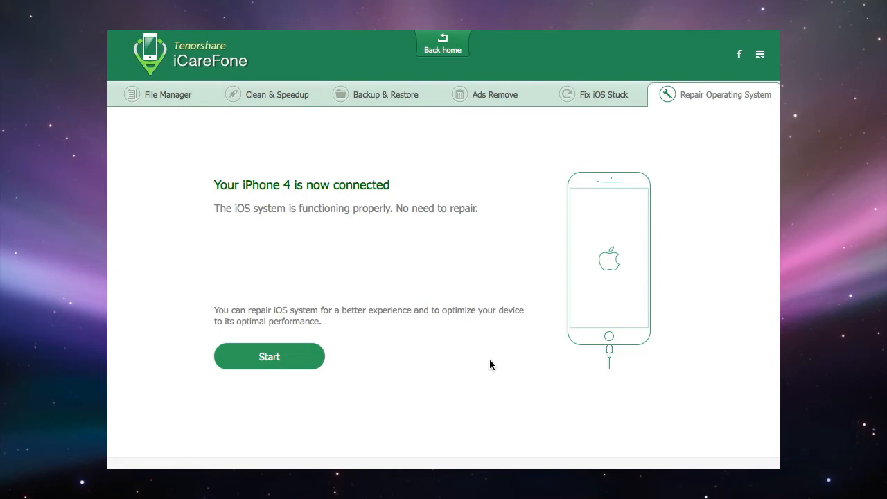
mouse_move(294, 362)
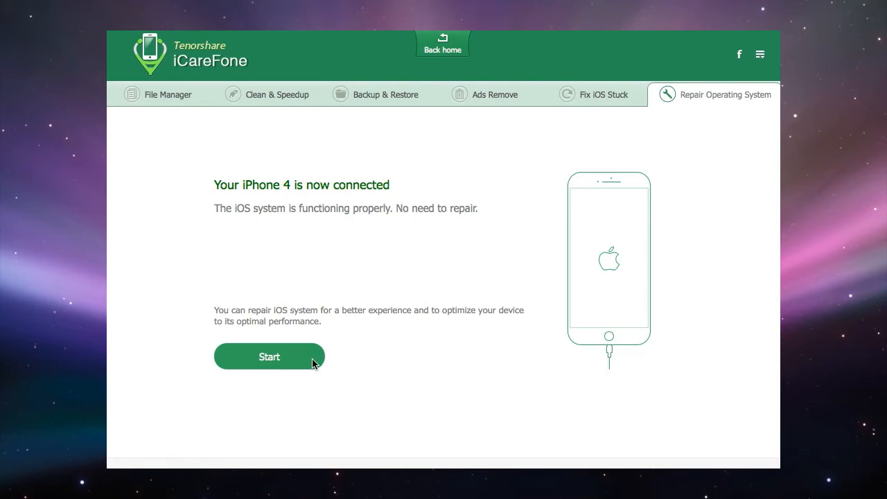
mouse_move(447, 362)
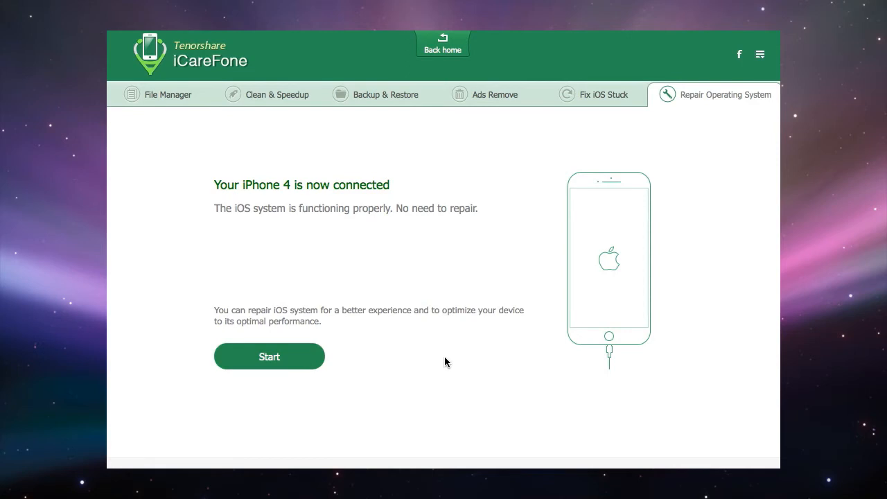
Start the repair, reaching the iPhone 4 firmware 7.1.2 download page
left_click(269, 356)
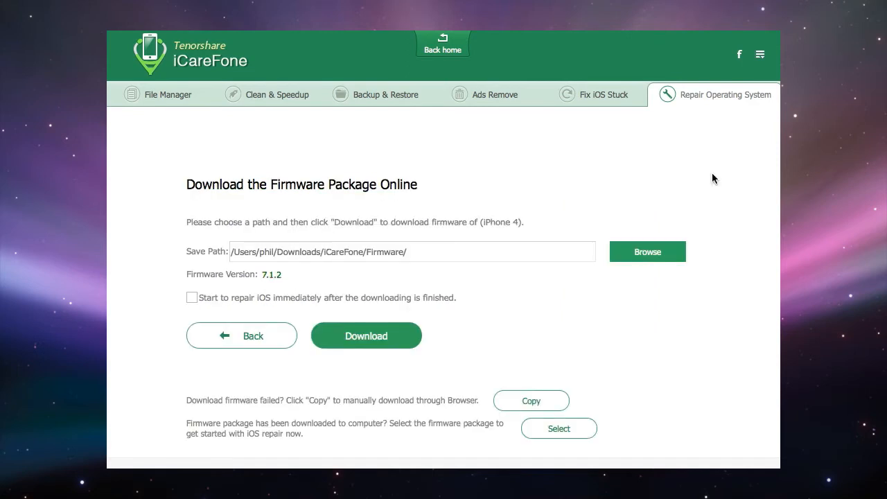
mouse_move(254, 278)
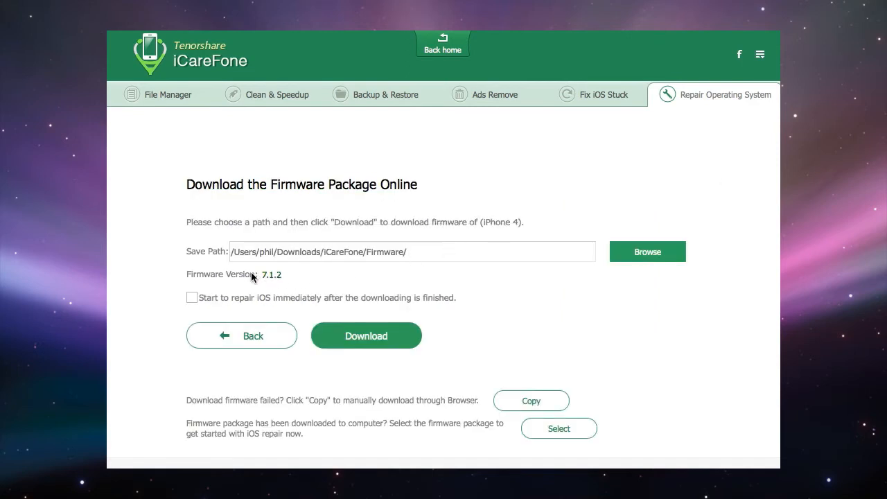
mouse_move(541, 287)
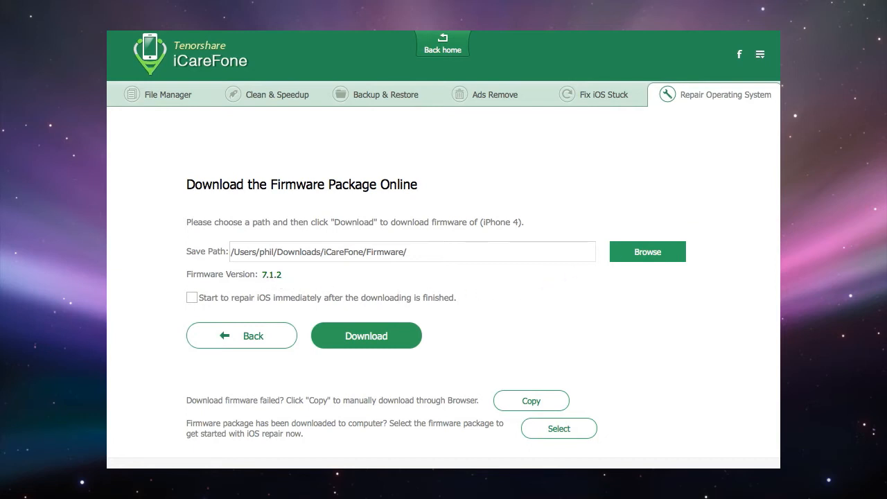
mouse_move(523, 318)
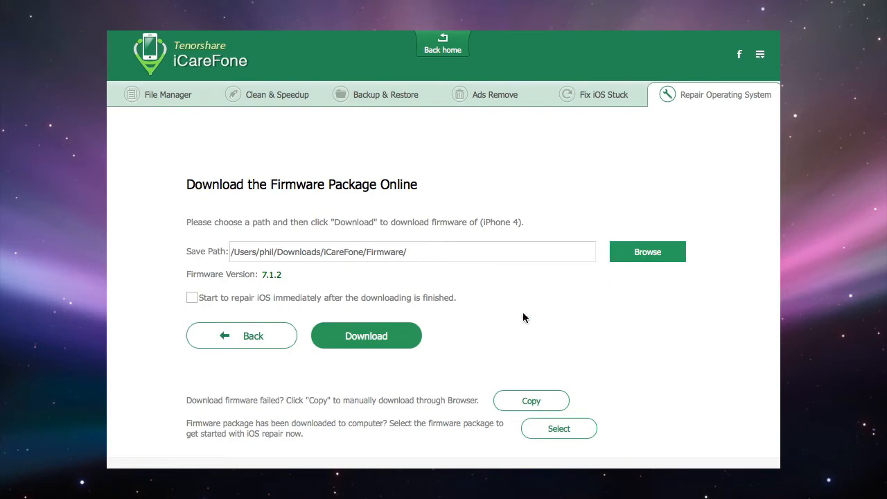
mouse_move(223, 302)
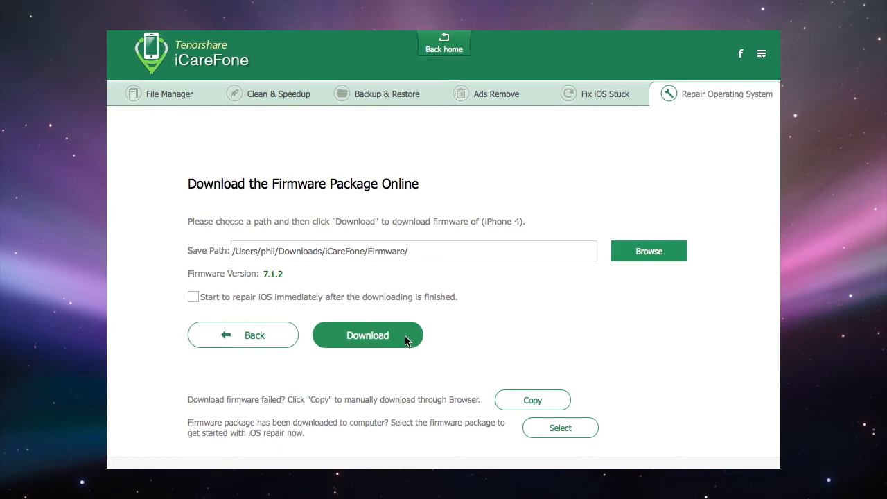
Begin downloading the 1.12 GB iPhone 4 firmware package
left_click(367, 334)
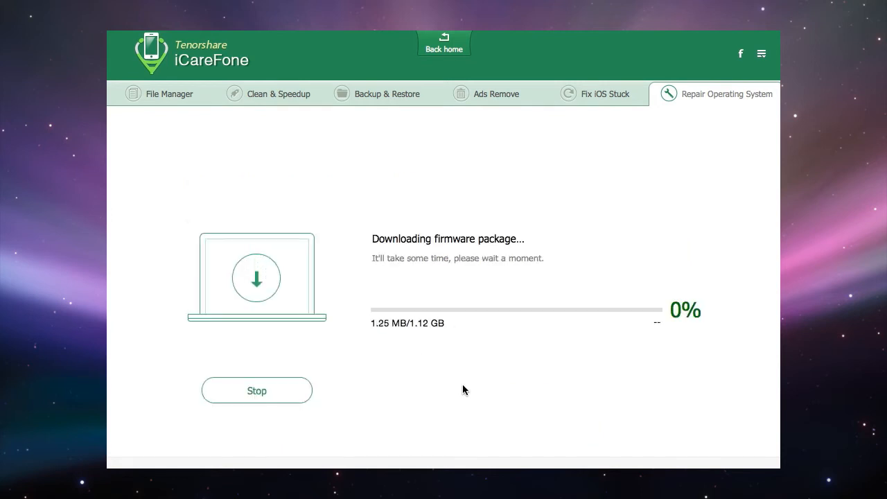
mouse_move(482, 402)
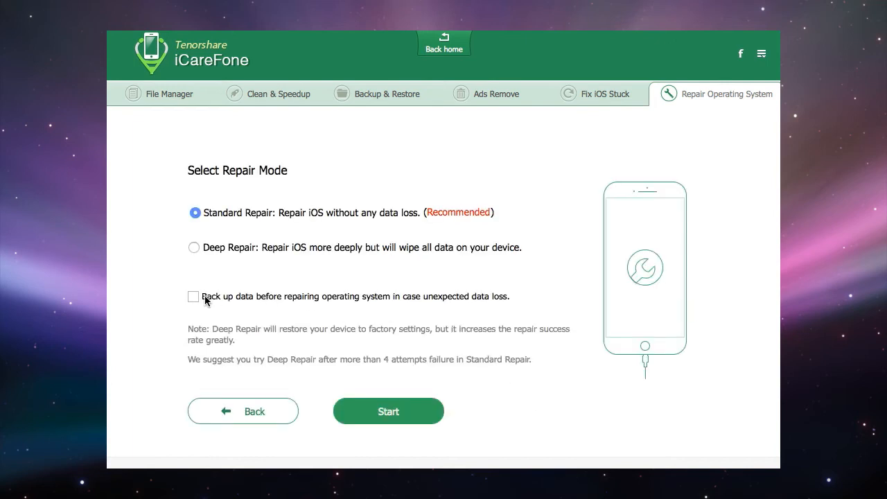
mouse_move(527, 402)
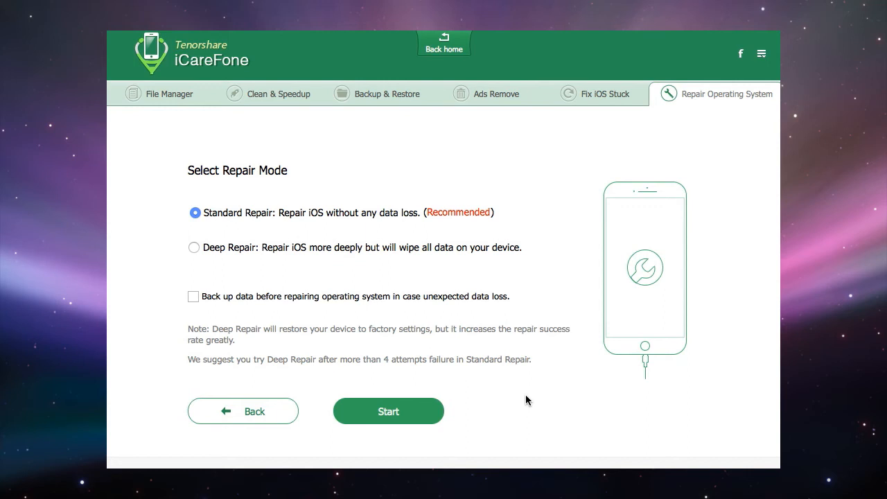
mouse_move(529, 398)
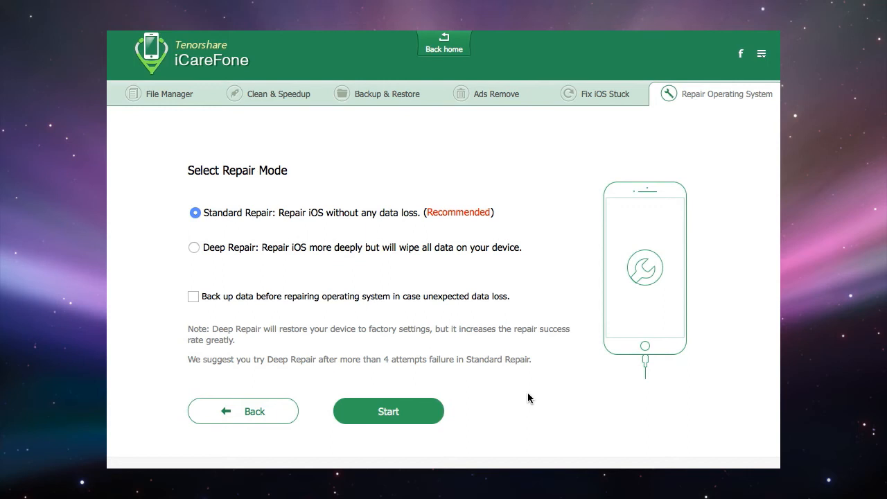
mouse_move(374, 366)
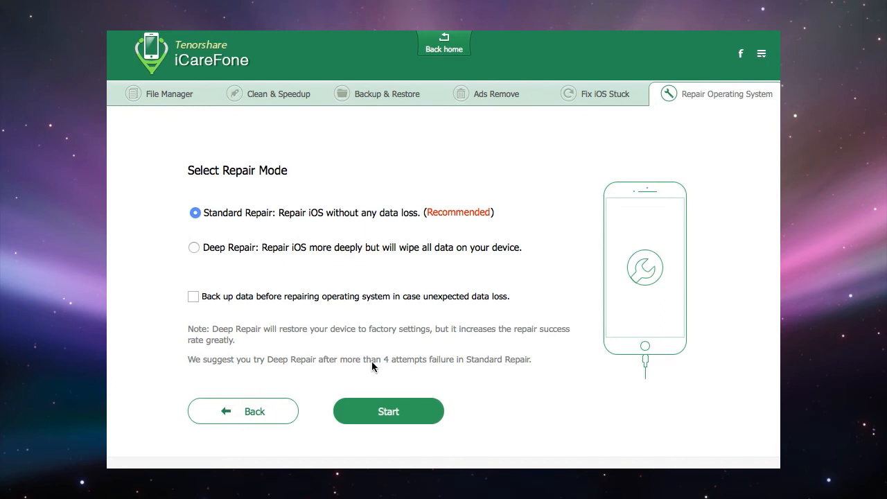
mouse_move(269, 417)
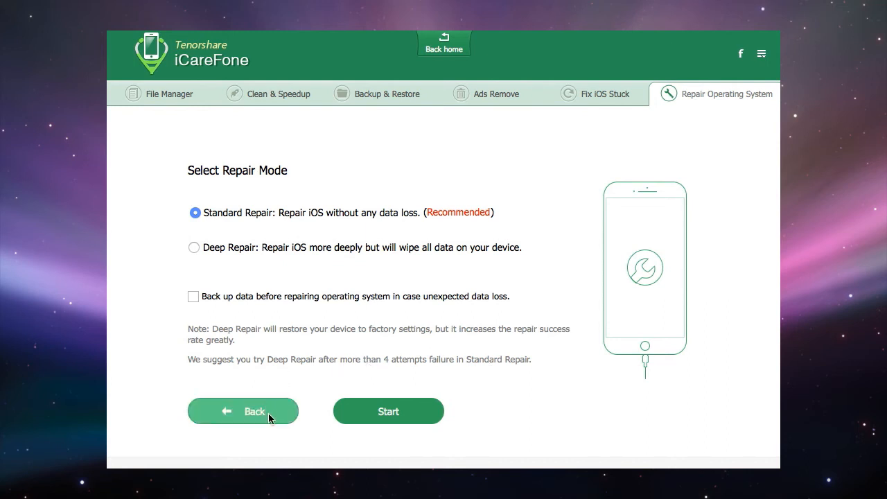
Go back and send the 1.1 GB 7.1.2 restore file link to Firefox for manual download
left_click(388, 410)
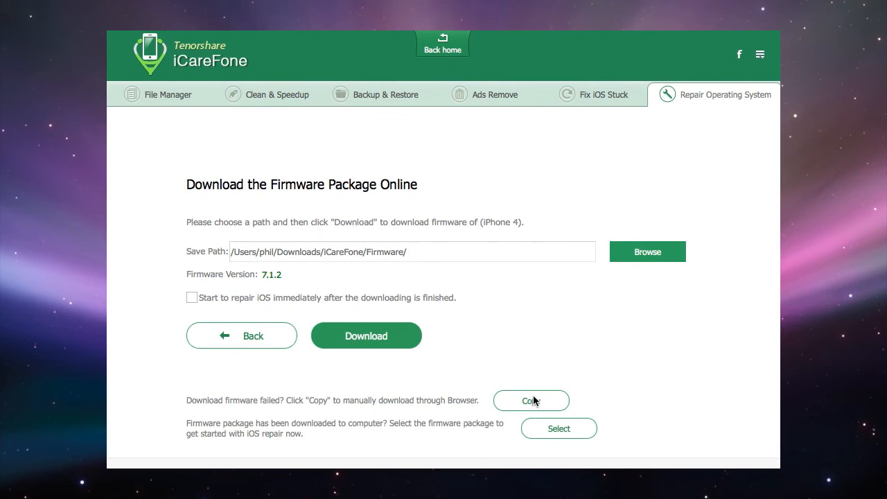
mouse_move(522, 403)
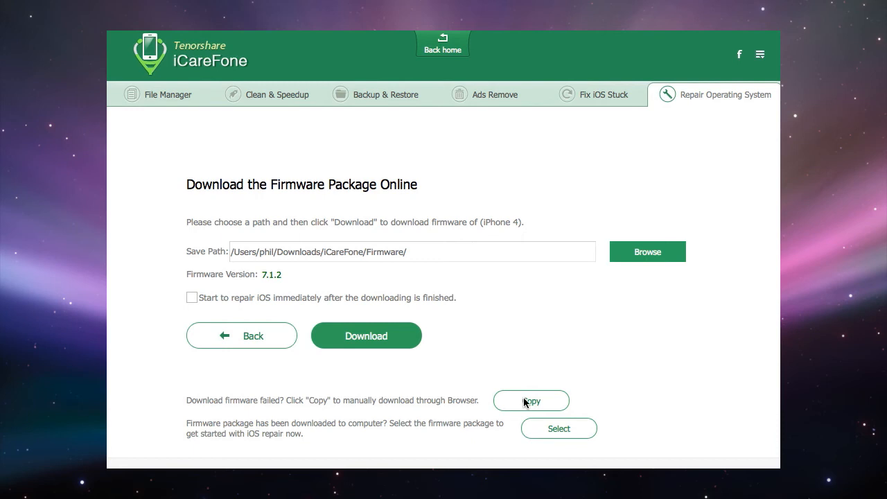
left_click(531, 400)
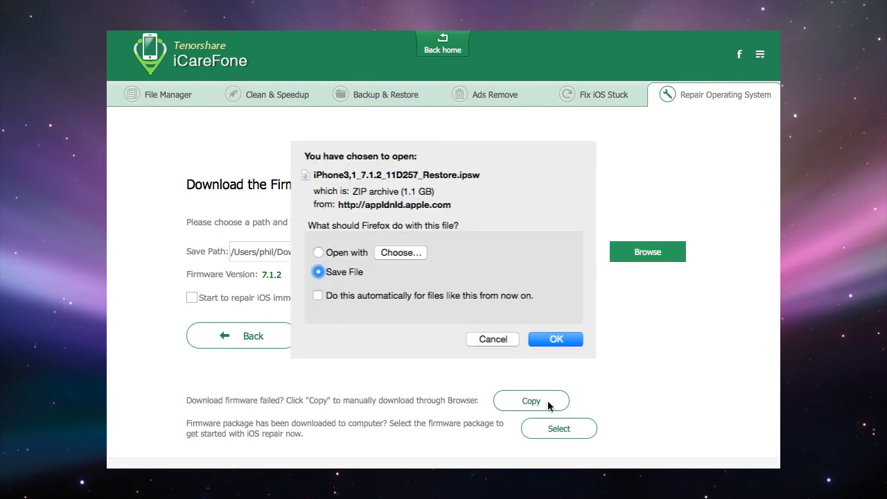
mouse_move(546, 404)
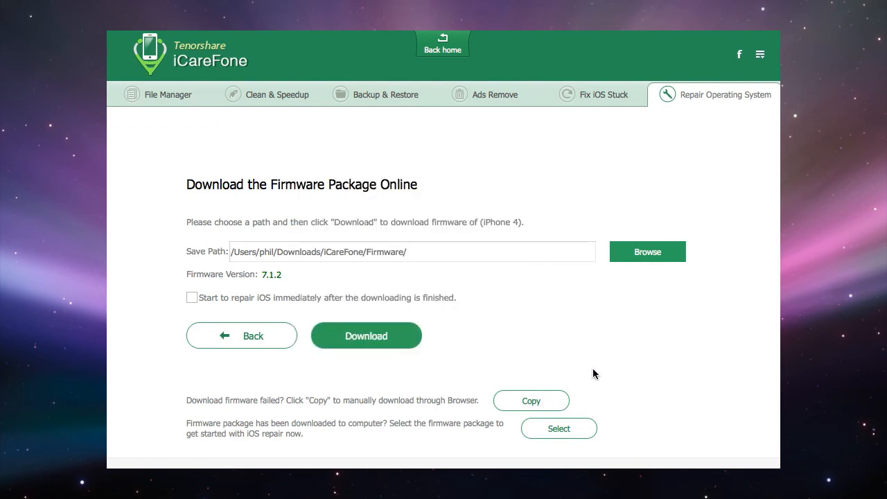
mouse_move(572, 429)
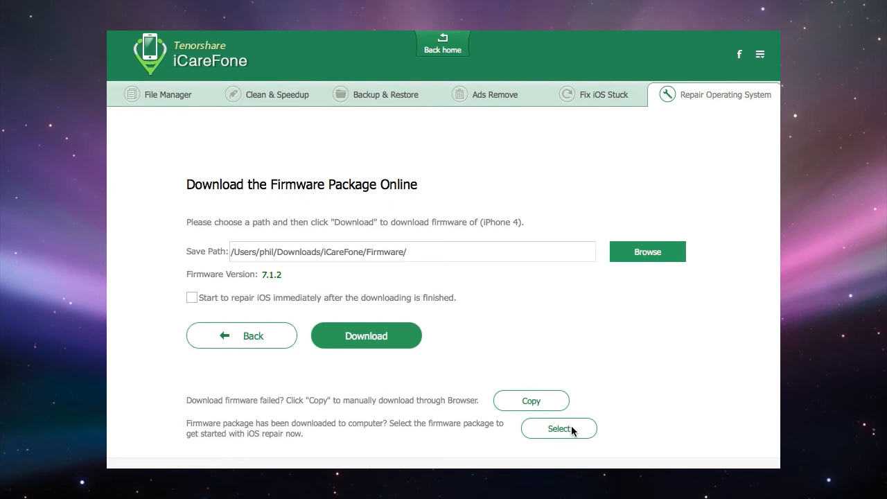
mouse_move(564, 432)
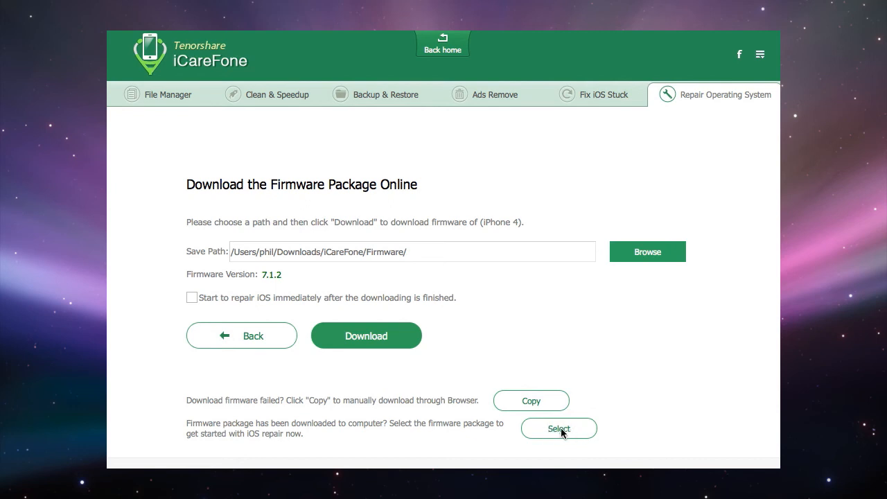
left_click(558, 428)
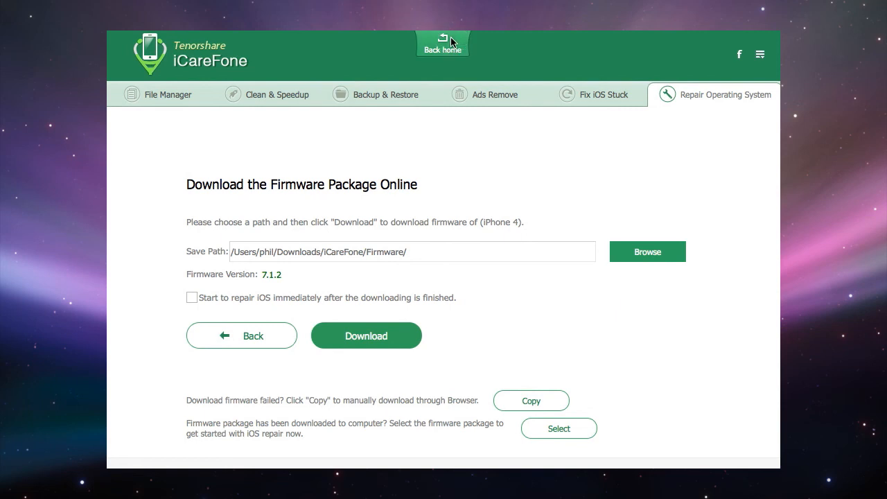
Return to the home screen with the iPhone 4's details and features
left_click(442, 43)
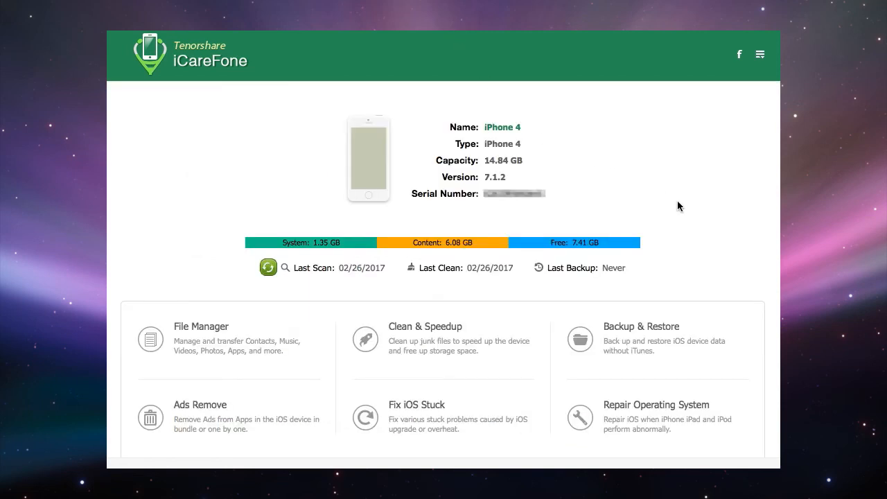
mouse_move(707, 203)
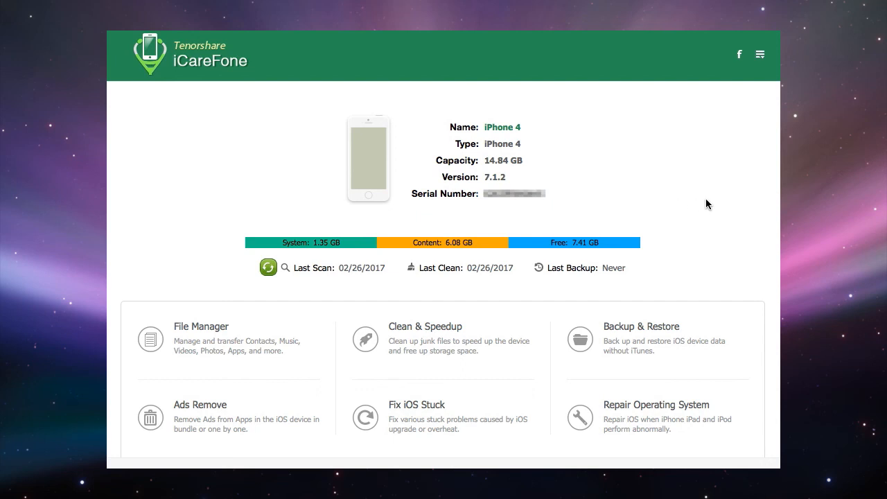